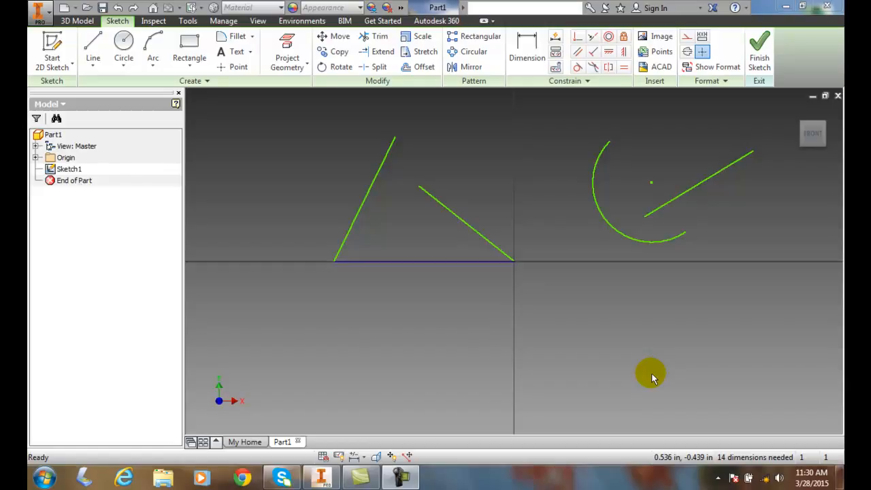
{"action": "mouse_move", "coordinate": [551, 133]}
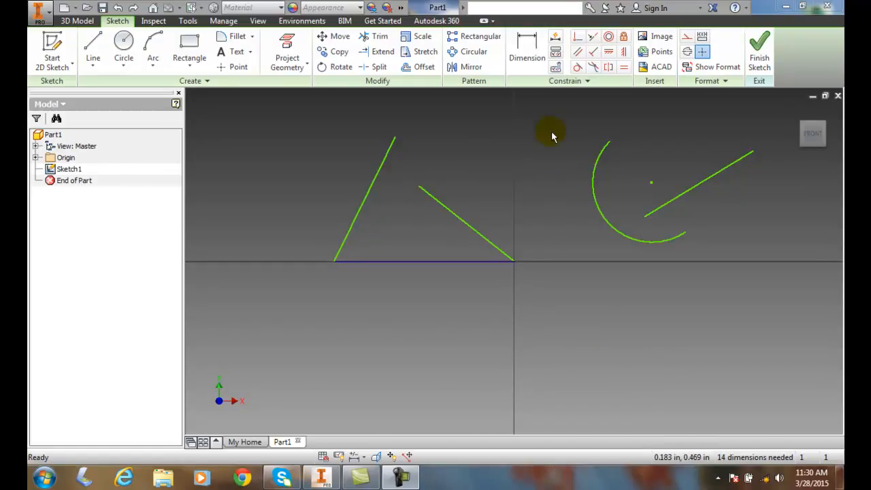
{"action": "mouse_move", "coordinate": [425, 217]}
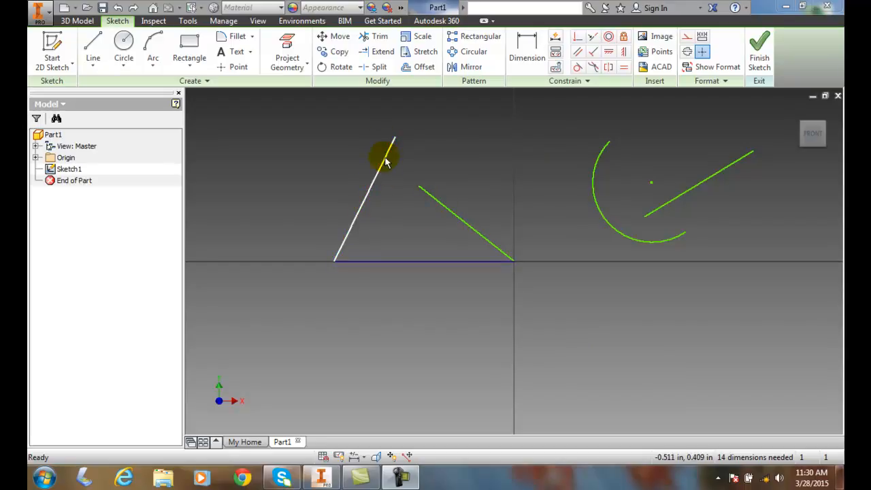
Step: Start the Extend tool from the Modify panel to lengthen the shorter slanted line
{"action": "left_click", "coordinate": [373, 36]}
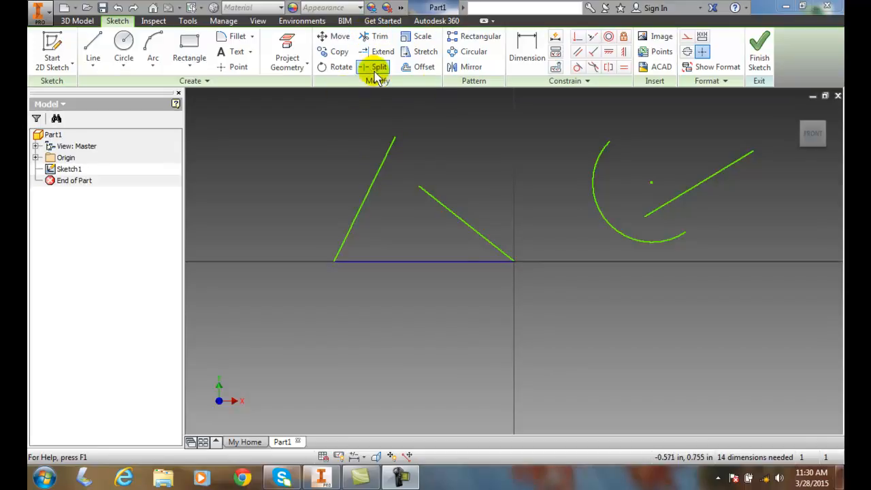
{"action": "mouse_move", "coordinate": [238, 67]}
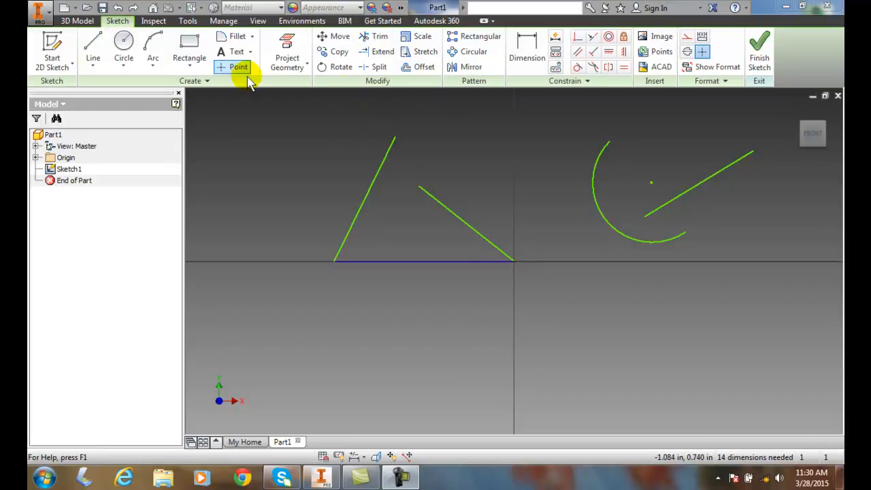
{"action": "mouse_move", "coordinate": [383, 51]}
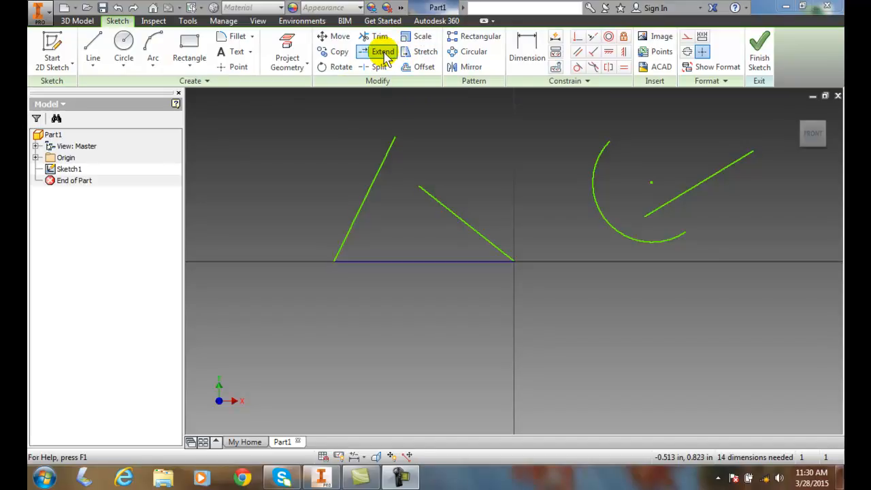
{"action": "left_click", "coordinate": [382, 51]}
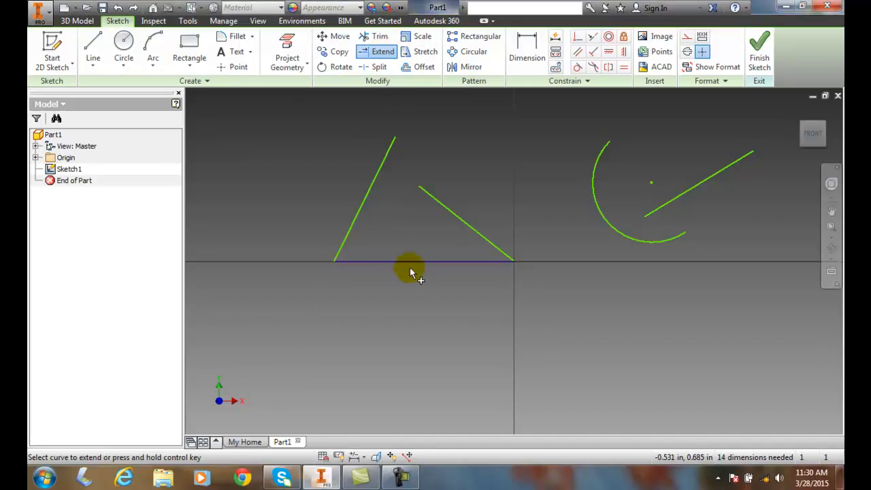
{"action": "mouse_move", "coordinate": [428, 277]}
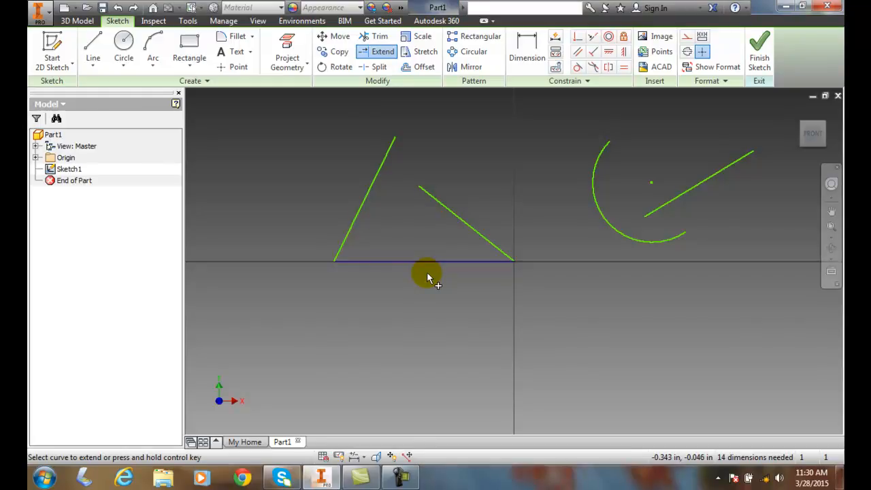
{"action": "mouse_move", "coordinate": [419, 196]}
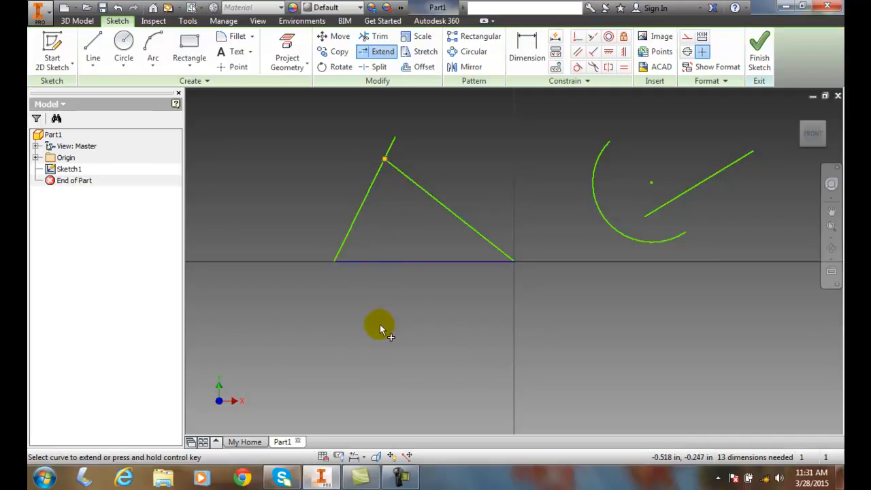
{"action": "mouse_move", "coordinate": [378, 327]}
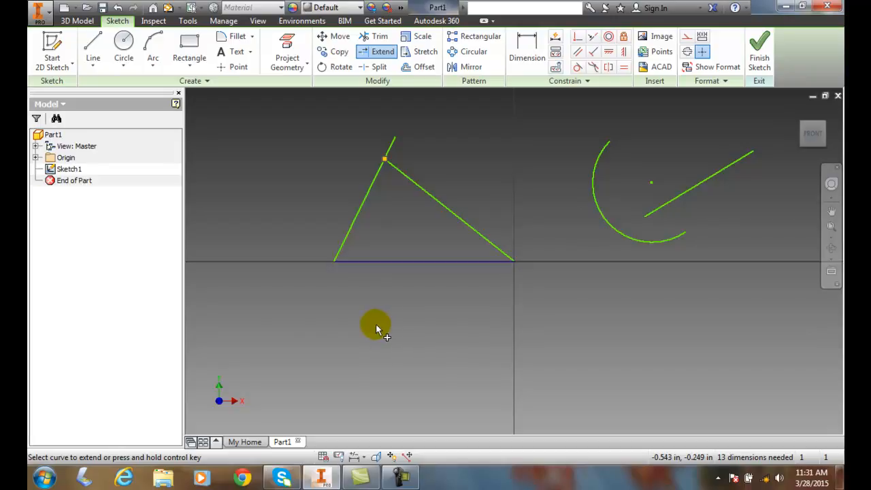
{"action": "mouse_move", "coordinate": [669, 312]}
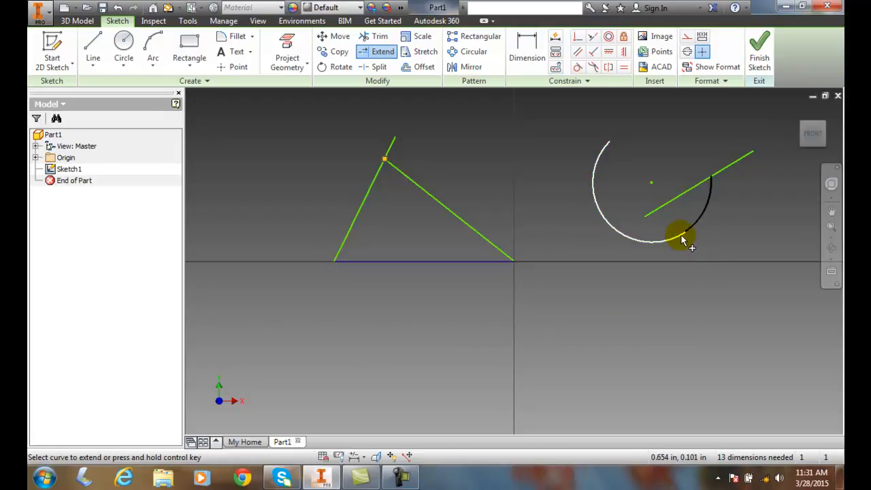
Step: Extend the arc from its lower end to meet the crossing straight line
{"action": "left_click", "coordinate": [681, 238]}
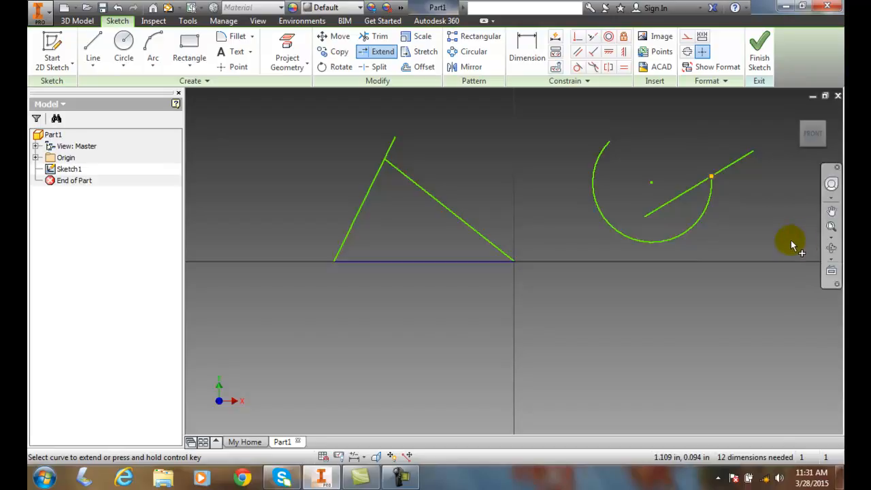